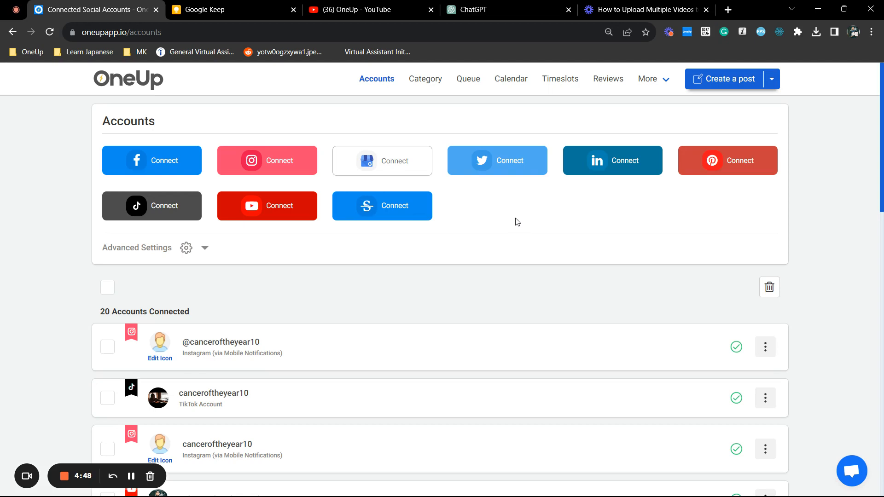
mouse_move(440, 213)
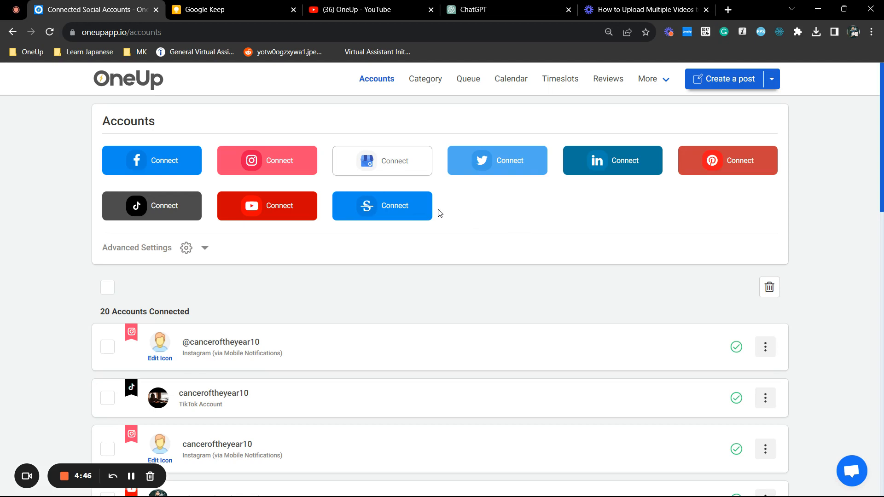
mouse_move(165, 160)
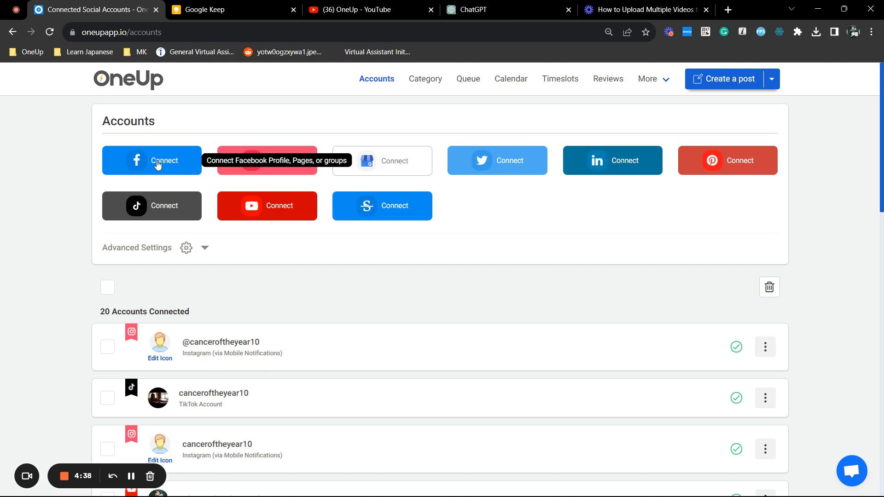
mouse_move(272, 125)
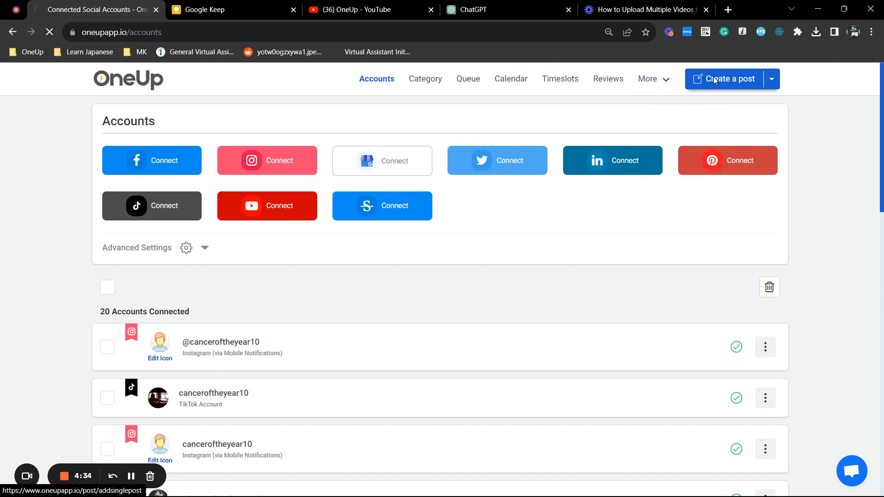
Step: Start a new post in Category 1 for the OneUp Testing Facebook page with text 'Good morning'
left_click(729, 79)
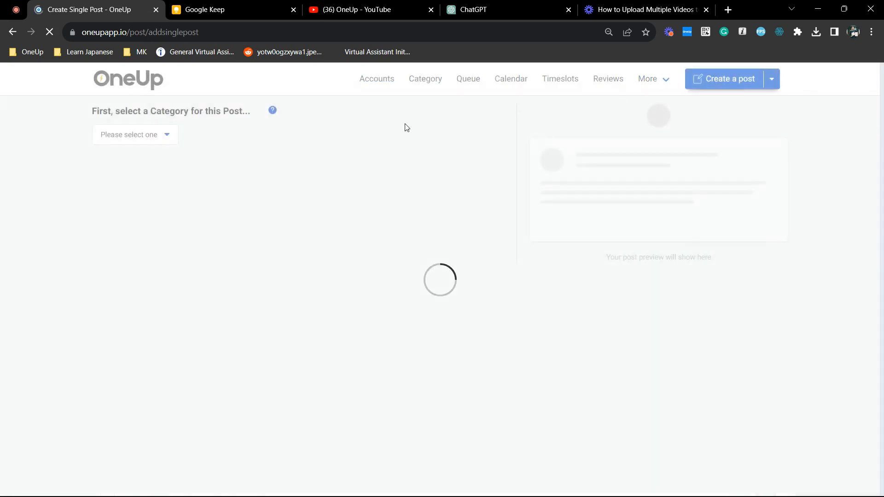
left_click(135, 134)
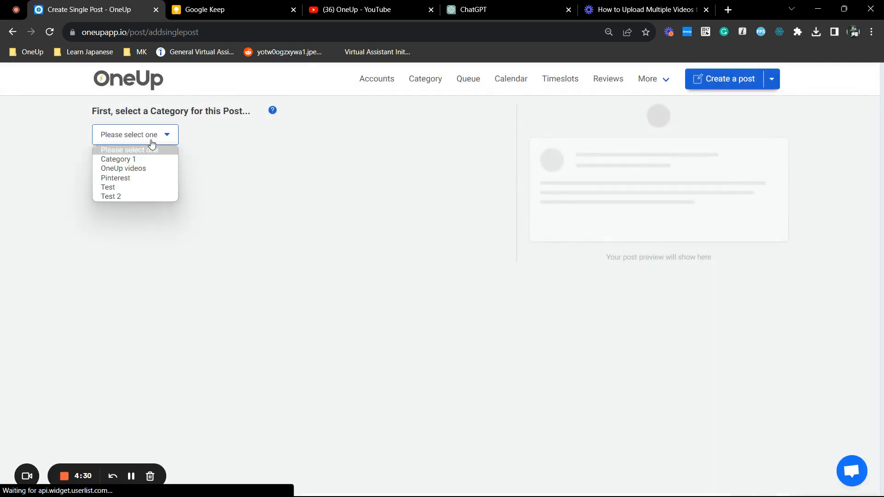
left_click(119, 160)
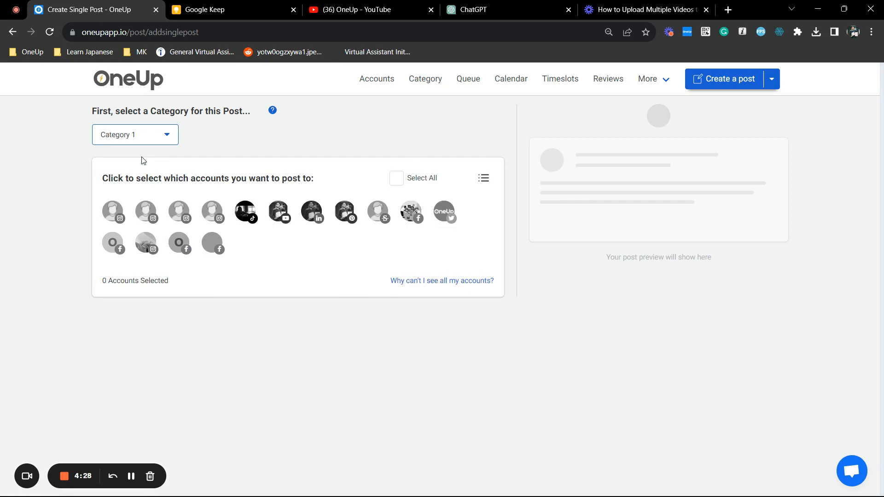
left_click(113, 242)
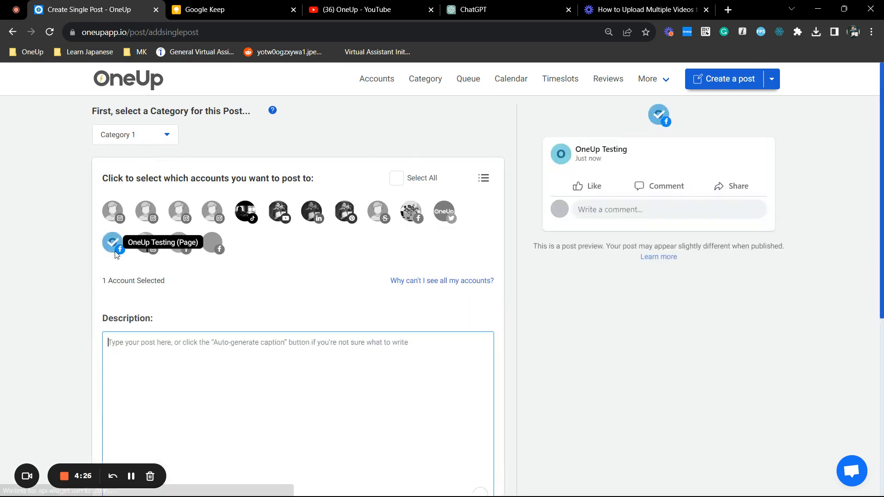
type("G")
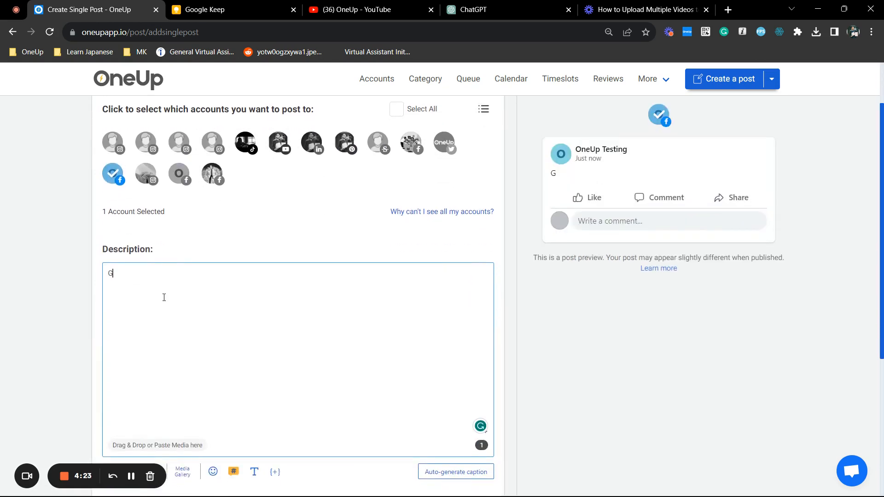
type("ood morning")
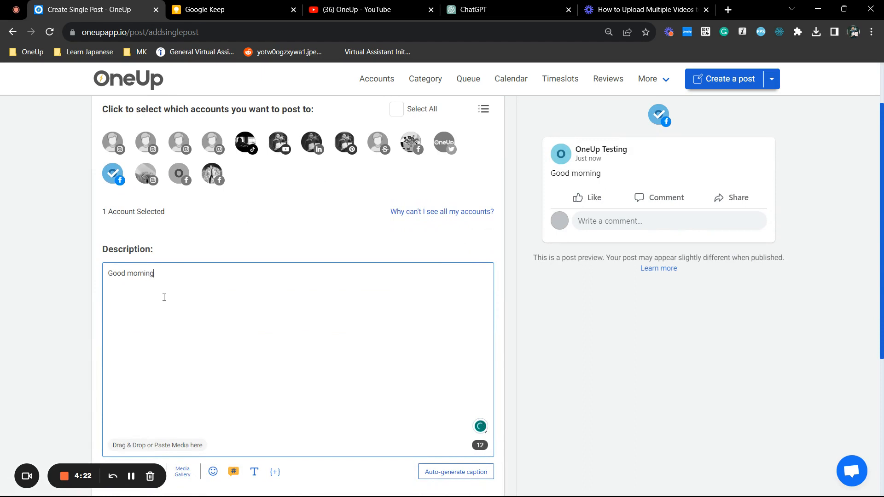
Step: Turn on repeating and choose the 'Repeat on the' fixed-day-each-month option
scroll("down", 3)
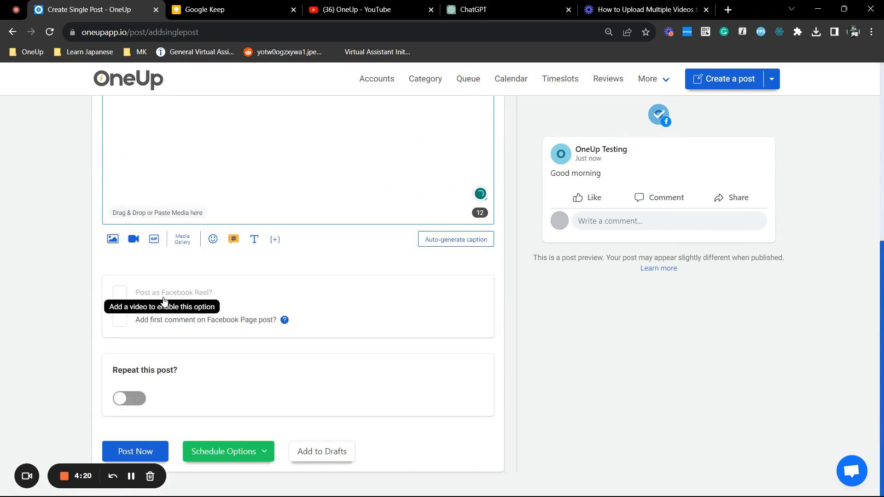
mouse_move(132, 397)
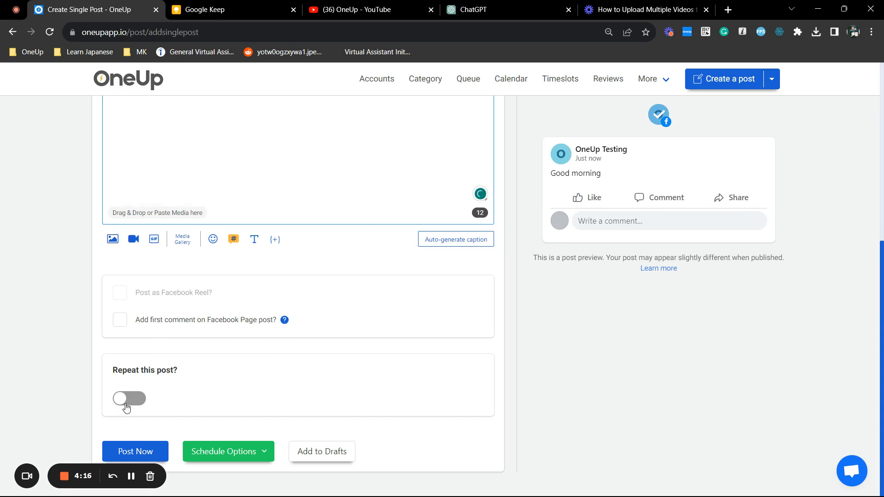
left_click(129, 399)
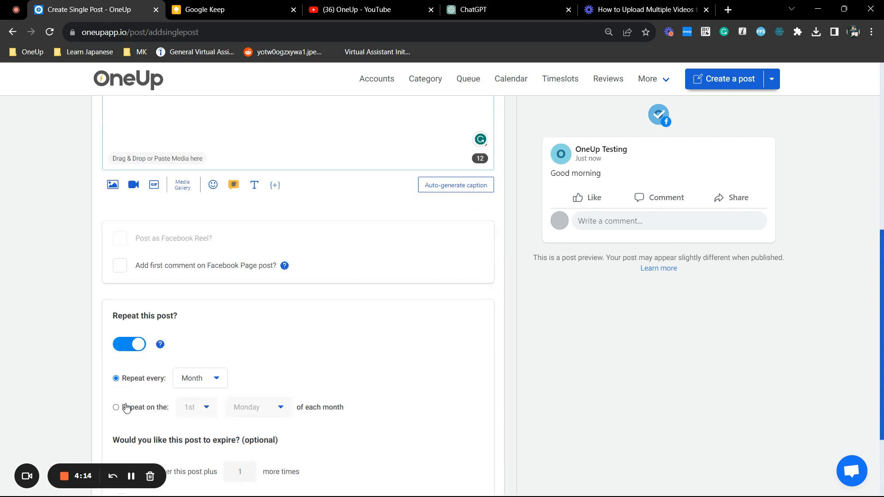
scroll("down", 3)
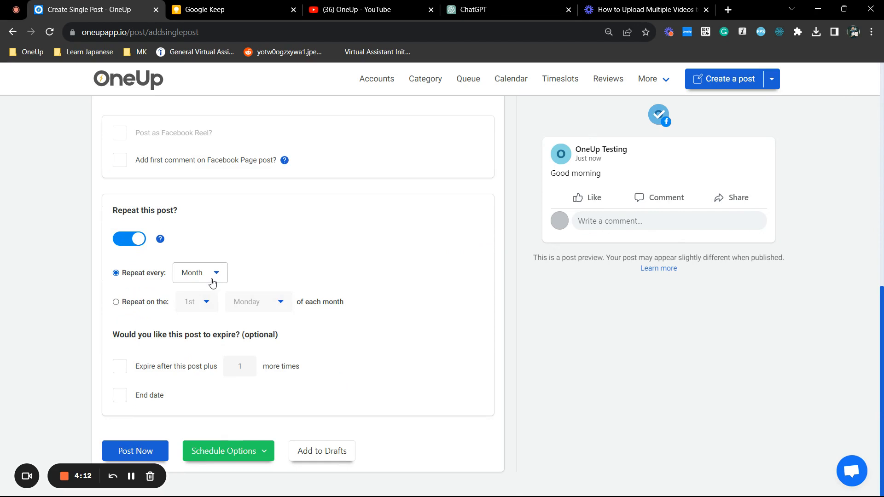
left_click(200, 273)
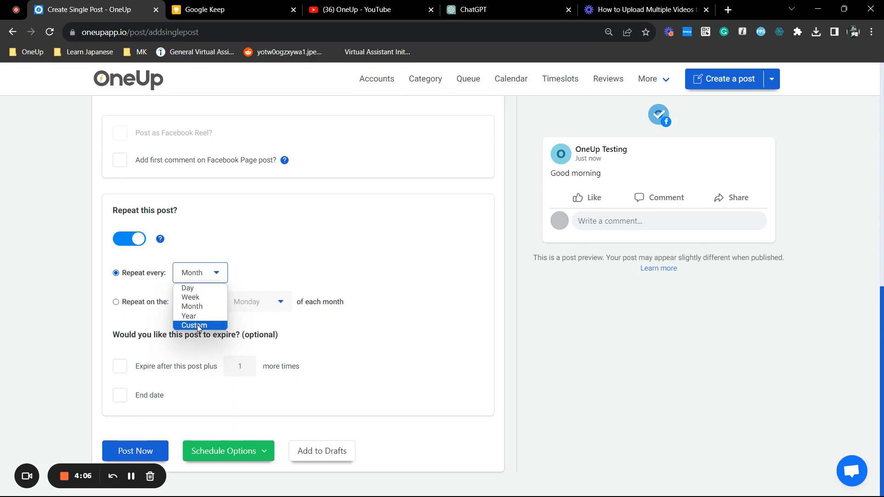
left_click(116, 302)
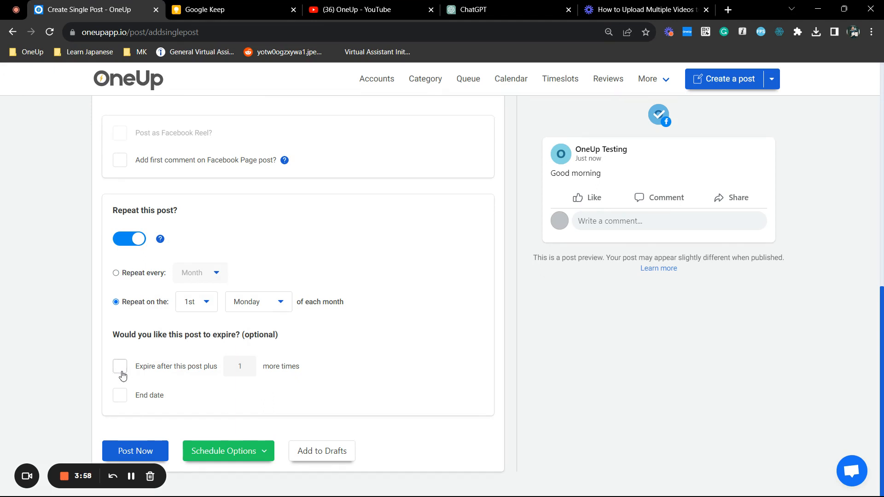
Step: Expire the repetition after 3 more posts and set it to repeat every Week
left_click(120, 365)
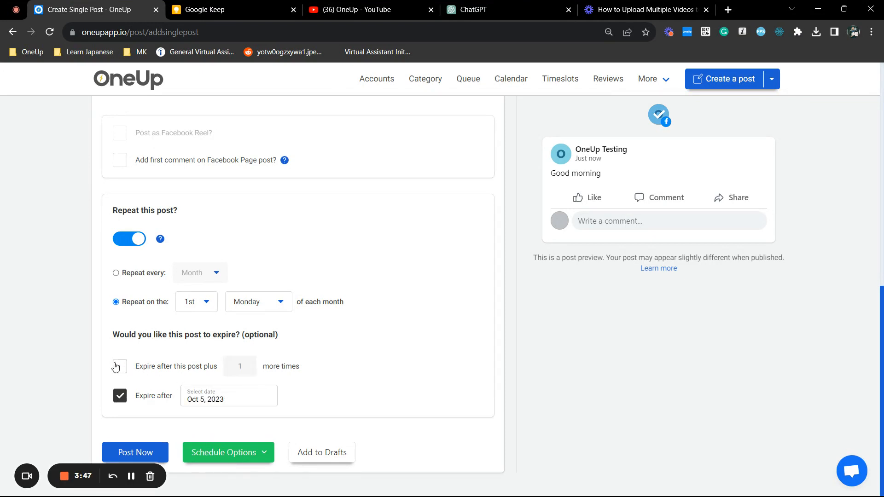
left_click(120, 365)
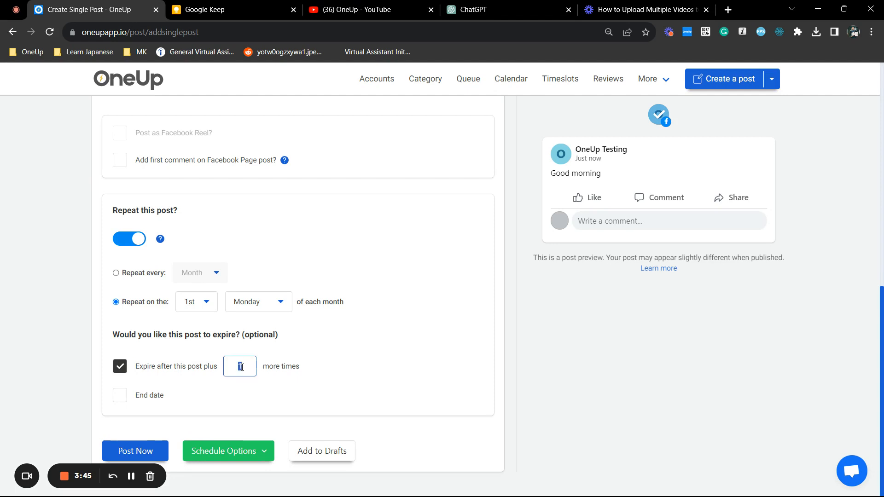
type("3")
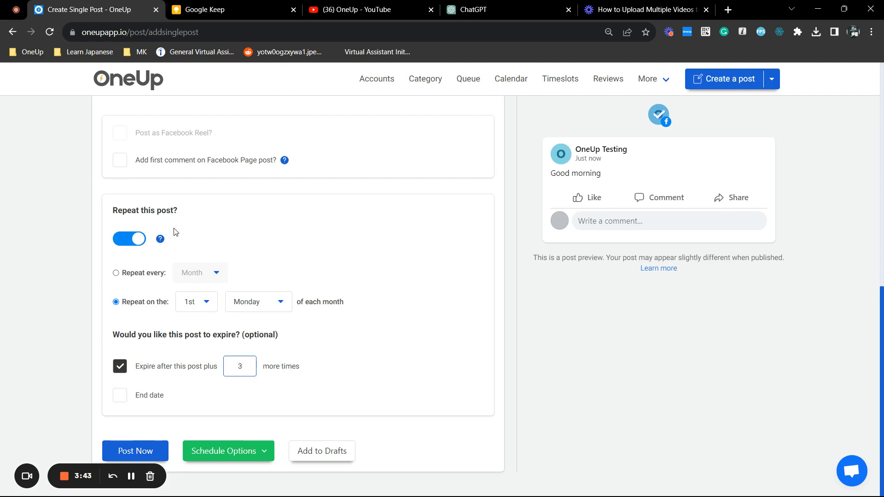
left_click(117, 273)
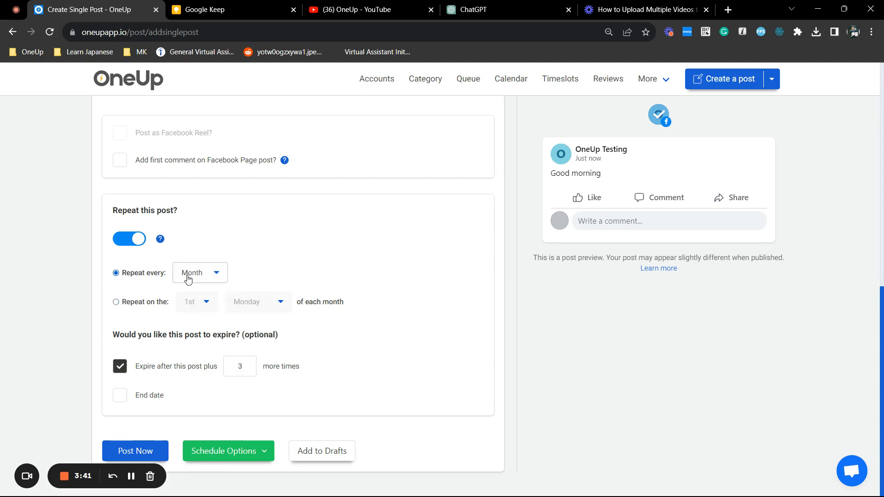
left_click(199, 272)
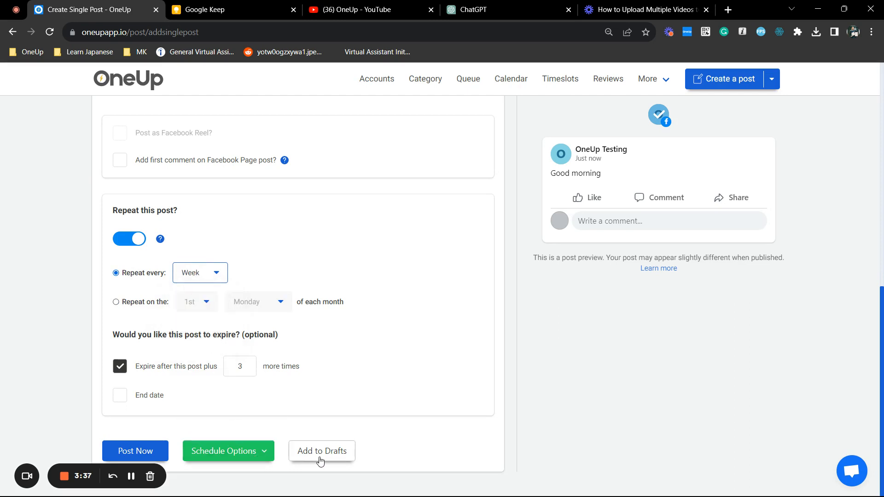
left_click(227, 450)
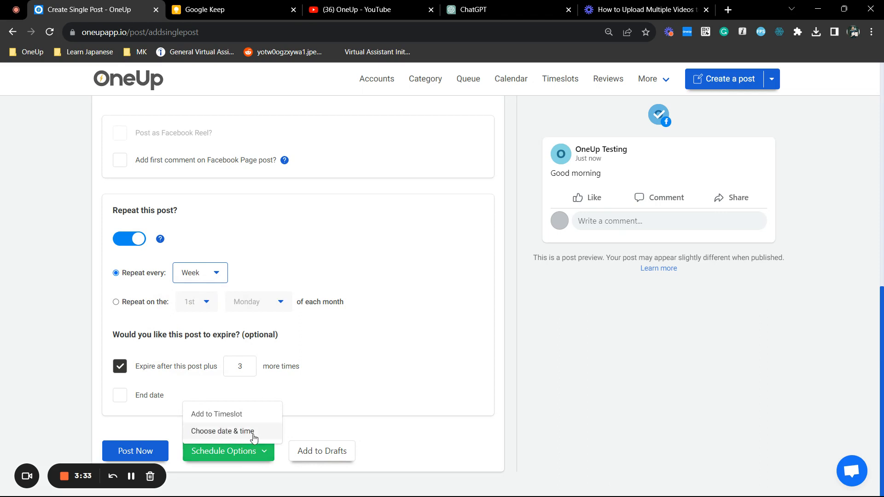
Step: Choose a specific date, pick September 13, and schedule the post
left_click(222, 431)
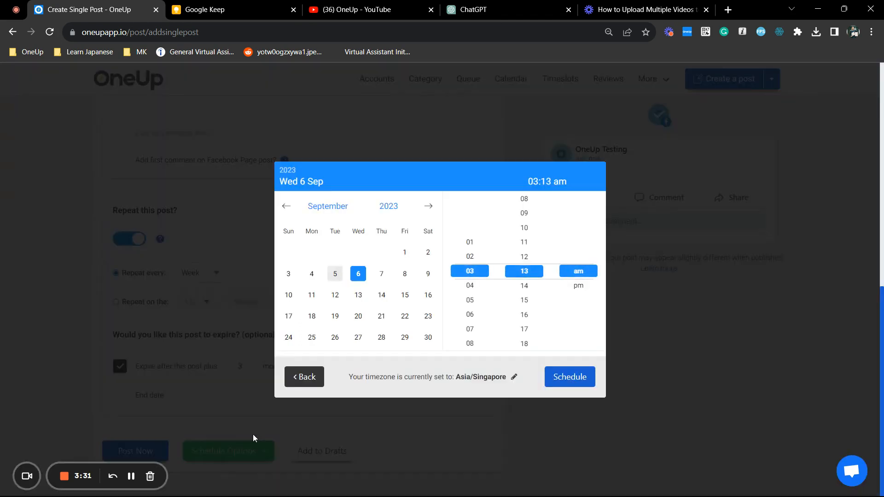
left_click(359, 295)
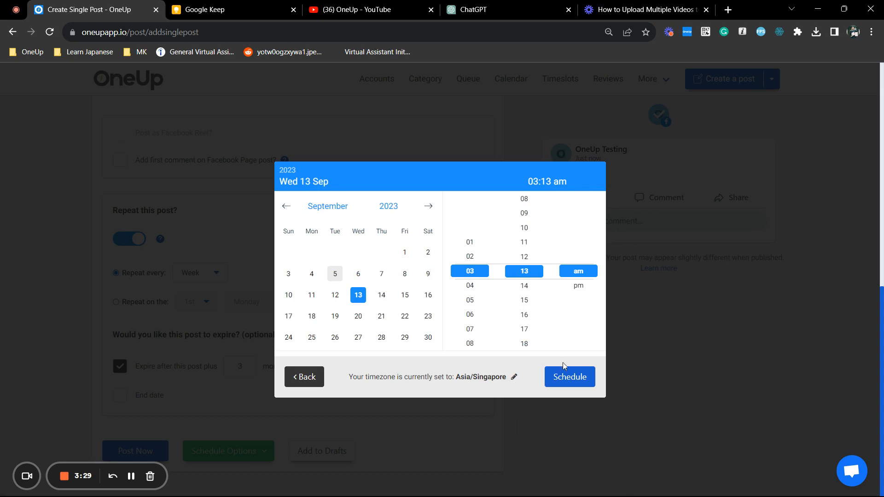
left_click(569, 376)
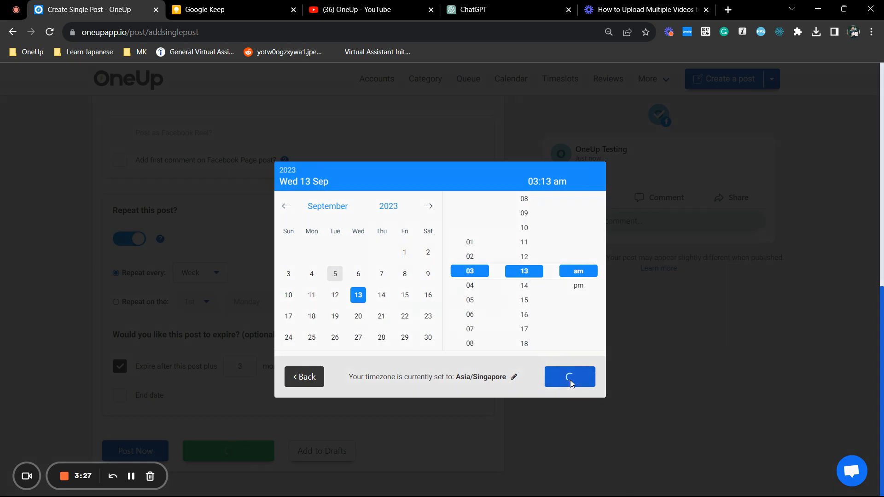
left_click(569, 376)
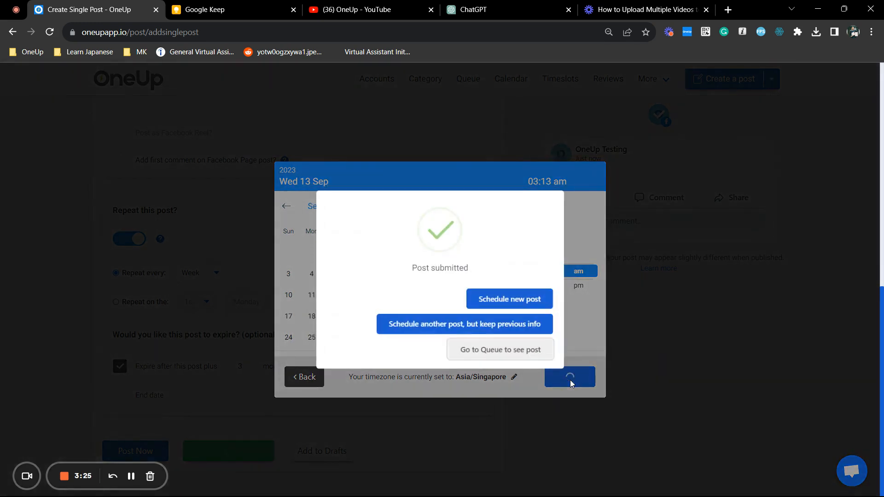